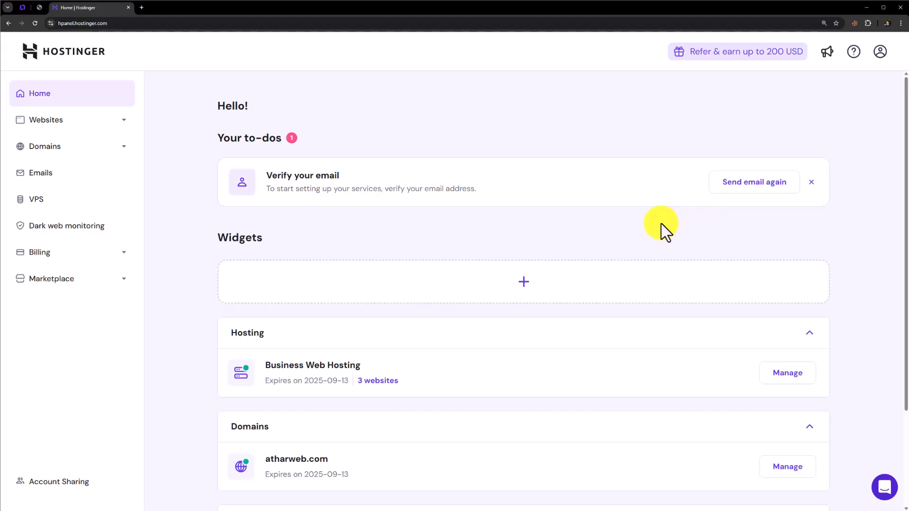
{"action": "left_click", "coordinate": [41, 173]}
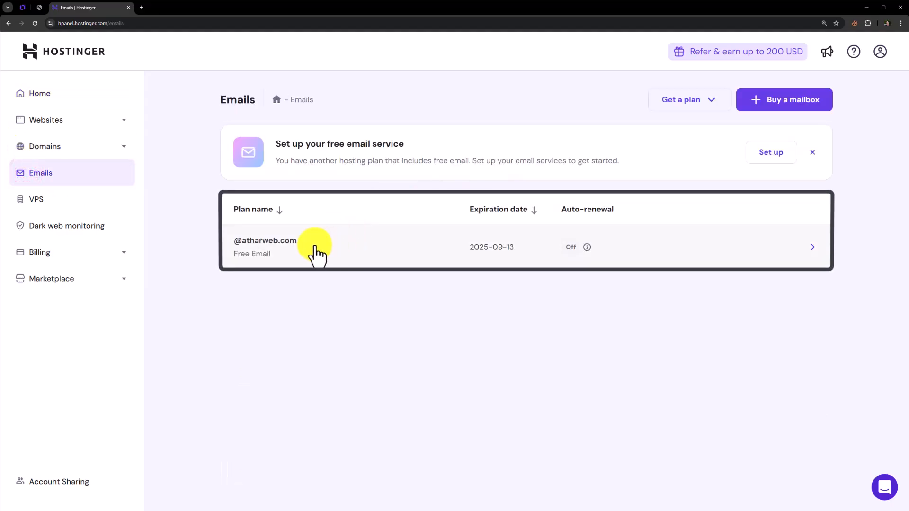
{"action": "left_click", "coordinate": [319, 246]}
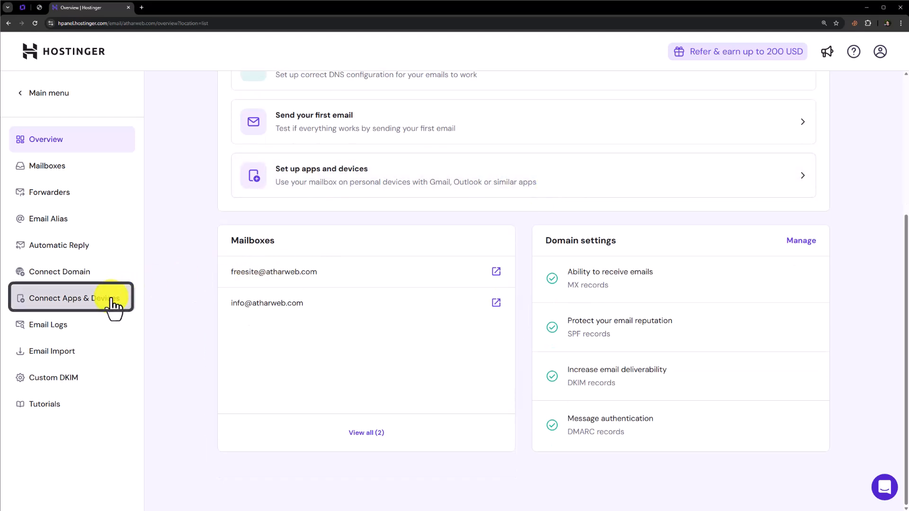
{"action": "left_click", "coordinate": [67, 298]}
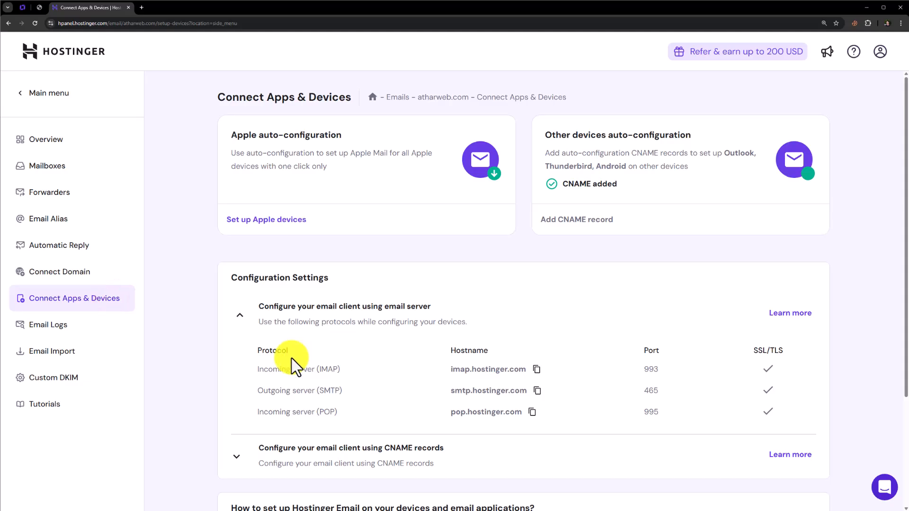
{"action": "mouse_move", "coordinate": [523, 304]}
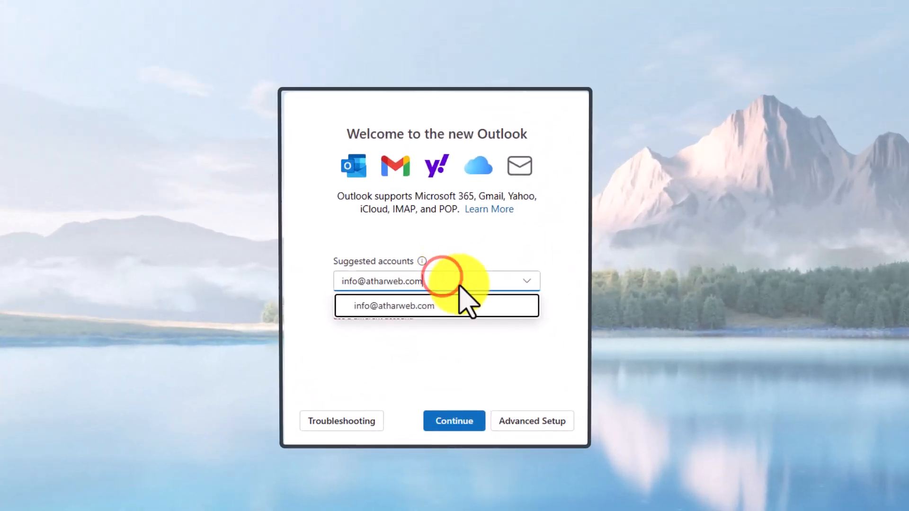
{"action": "left_click", "coordinate": [453, 421]}
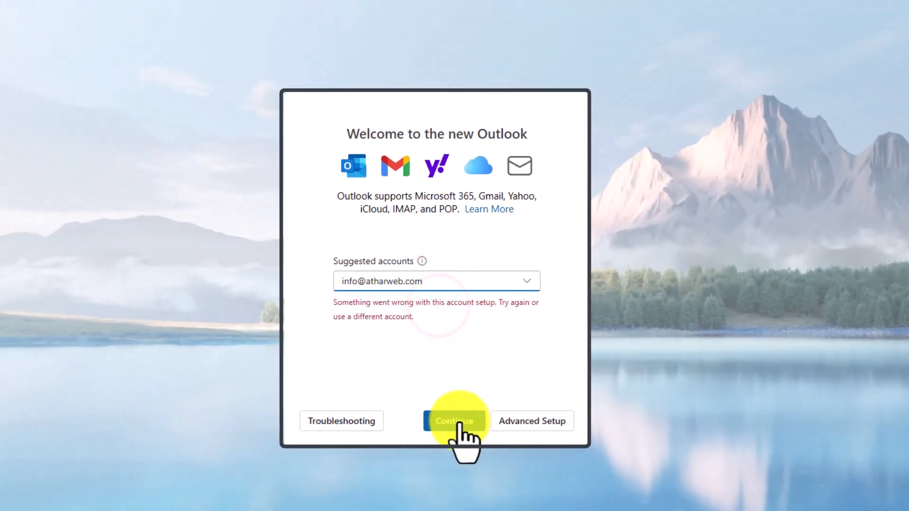
{"action": "left_click", "coordinate": [454, 421]}
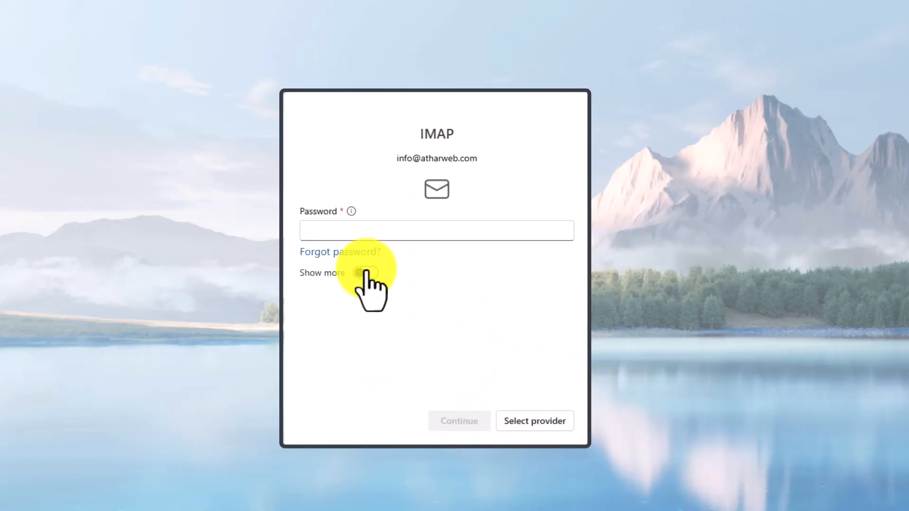
{"action": "left_click", "coordinate": [365, 273]}
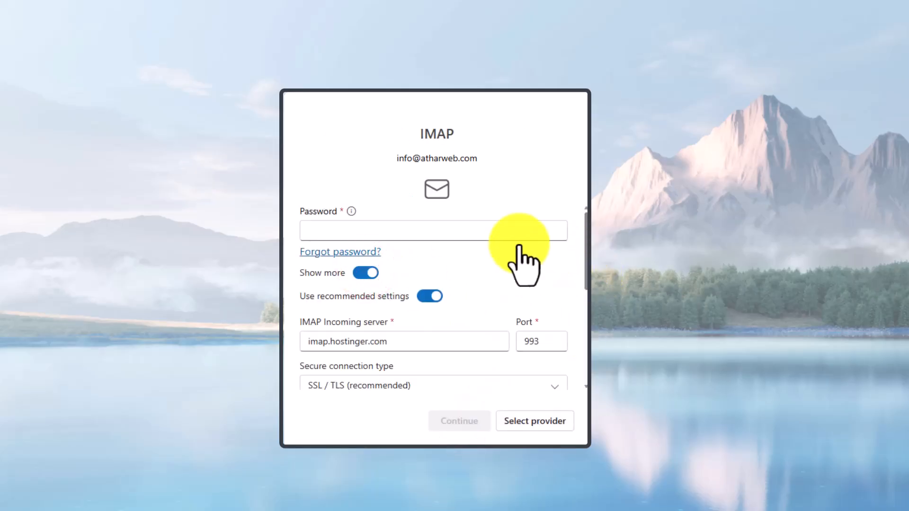
{"action": "left_click", "coordinate": [432, 230]}
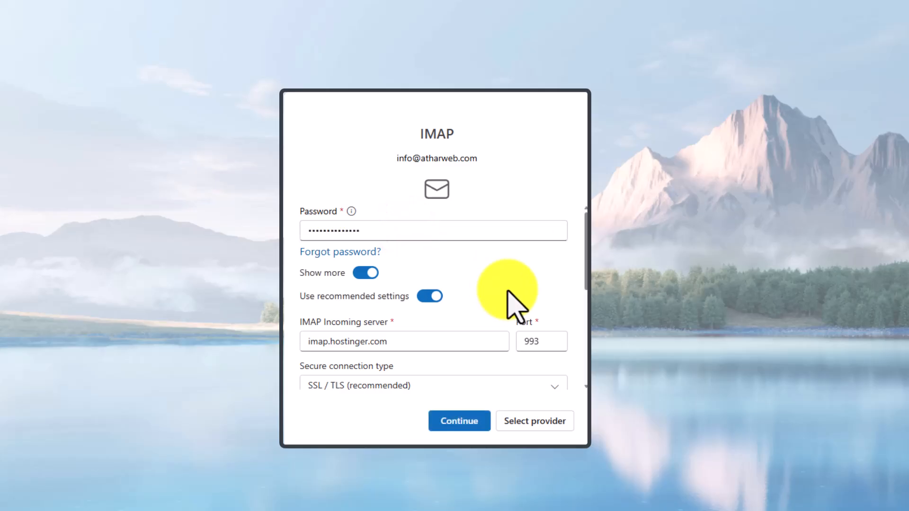
{"action": "mouse_move", "coordinate": [458, 341]}
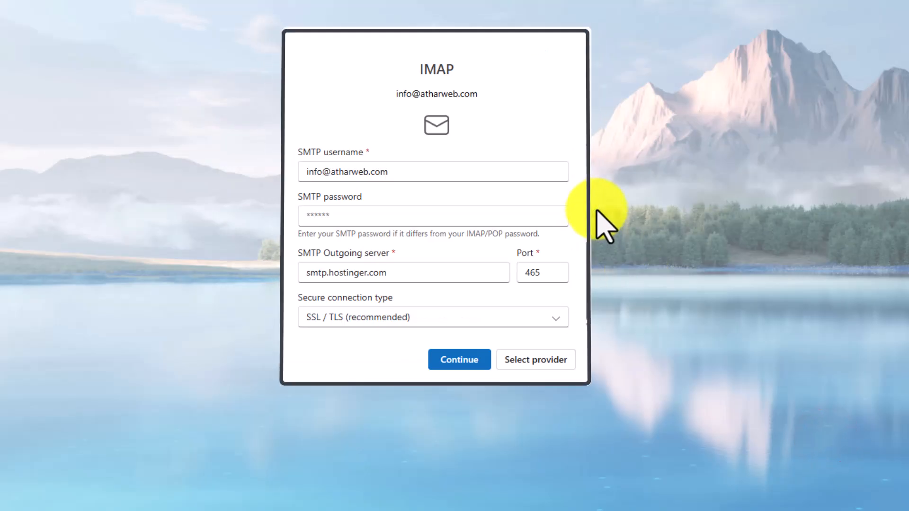
- Confirm the smtp.hostinger.com outgoing settings and agree to sync the IMAP account
{"action": "left_click", "coordinate": [458, 360]}
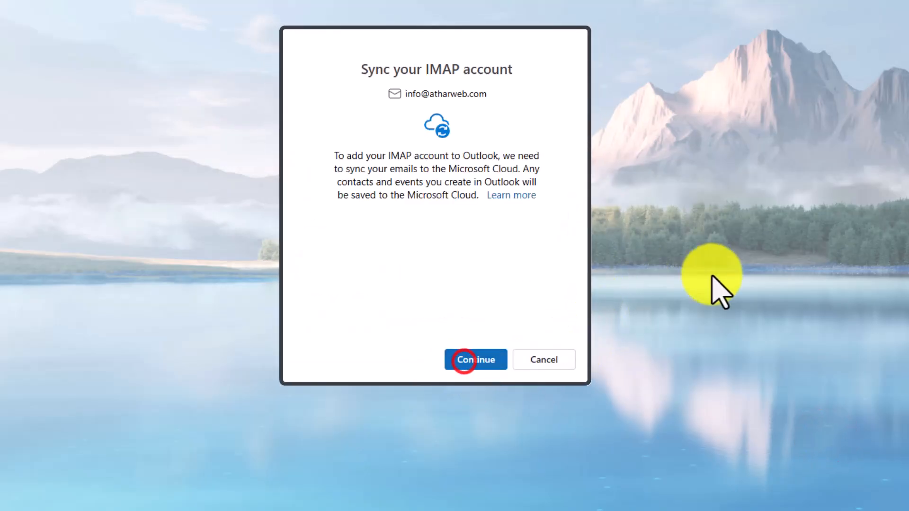
{"action": "left_click", "coordinate": [475, 359]}
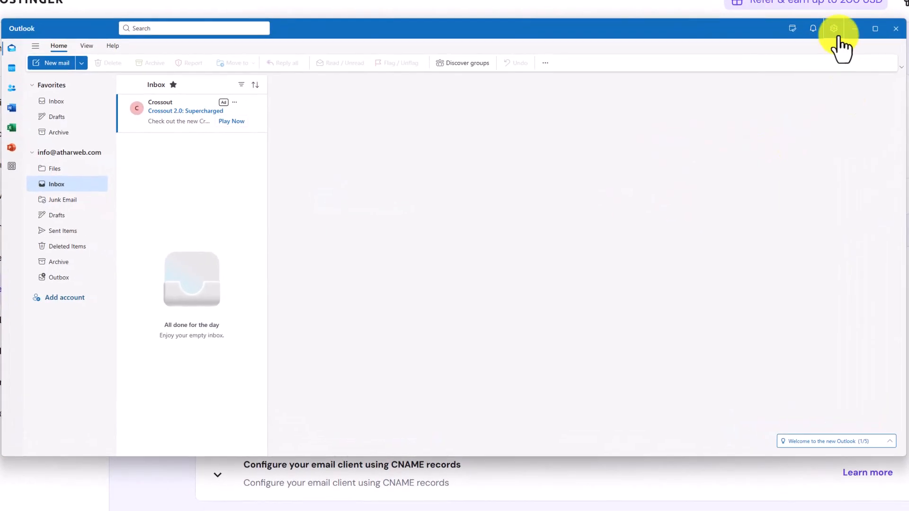
{"action": "left_click", "coordinate": [833, 28]}
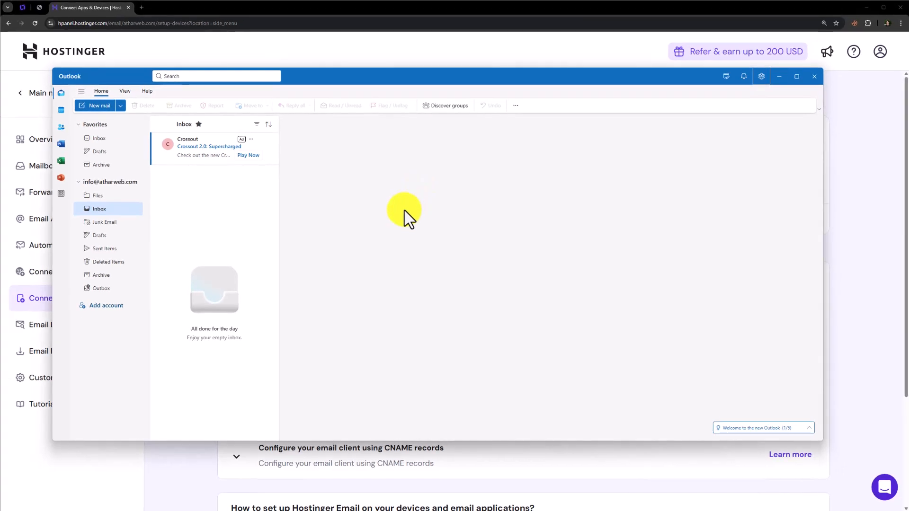
{"action": "mouse_move", "coordinate": [400, 219]}
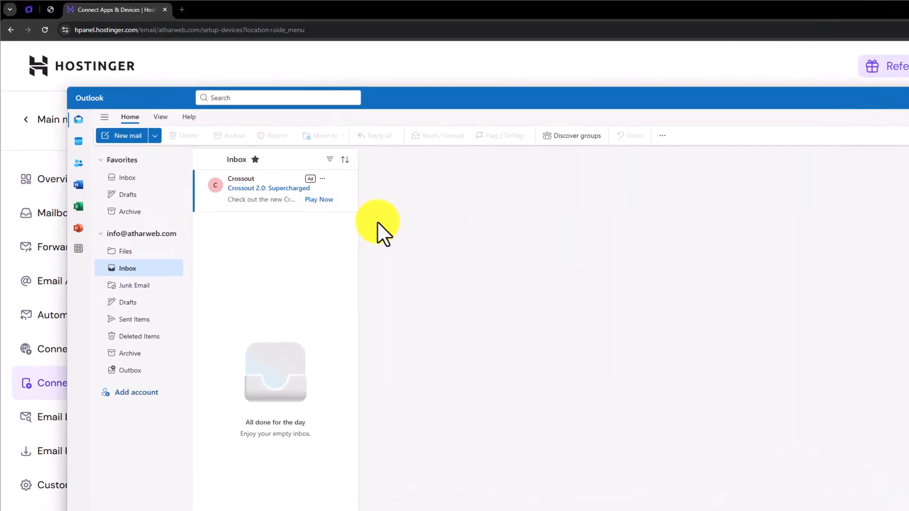
{"action": "left_click", "coordinate": [122, 135]}
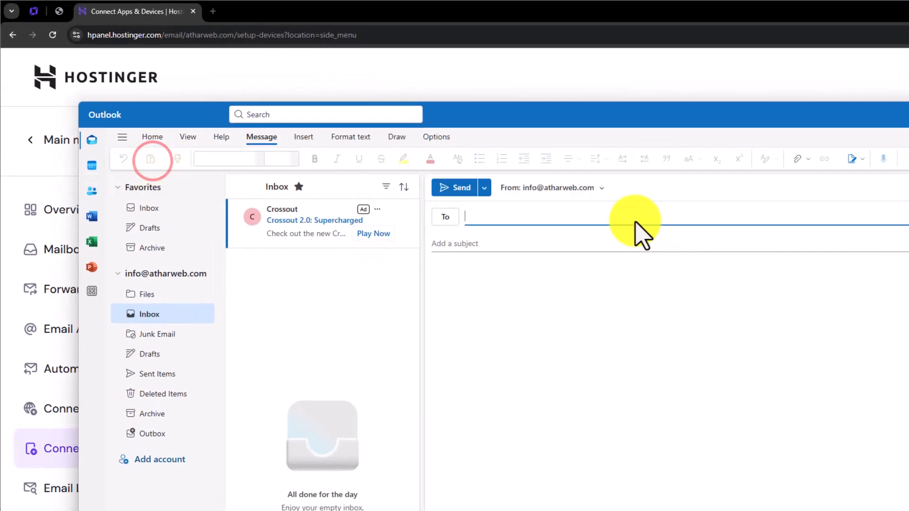
{"action": "left_click", "coordinate": [601, 187]}
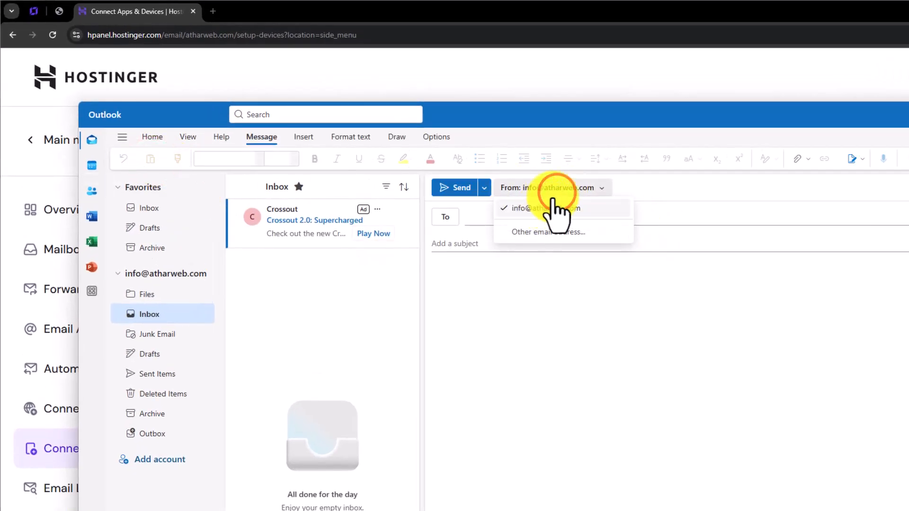
{"action": "left_click", "coordinate": [547, 208]}
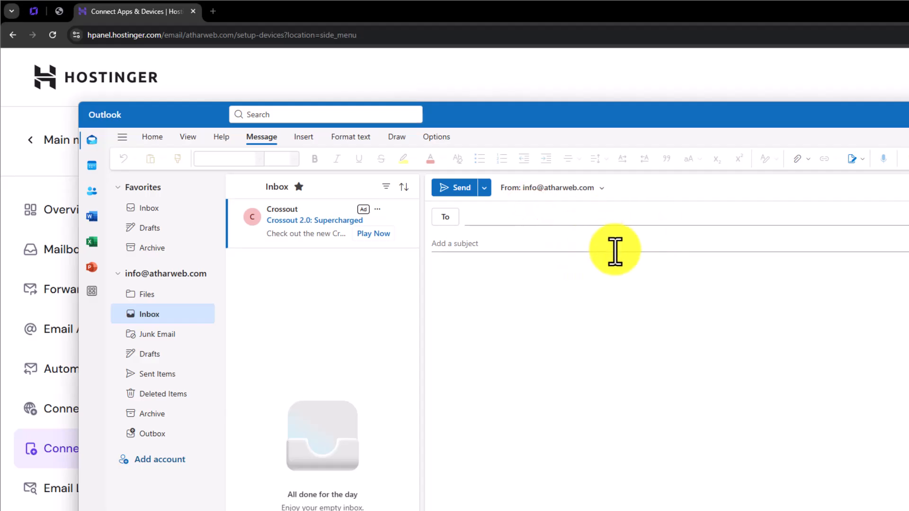